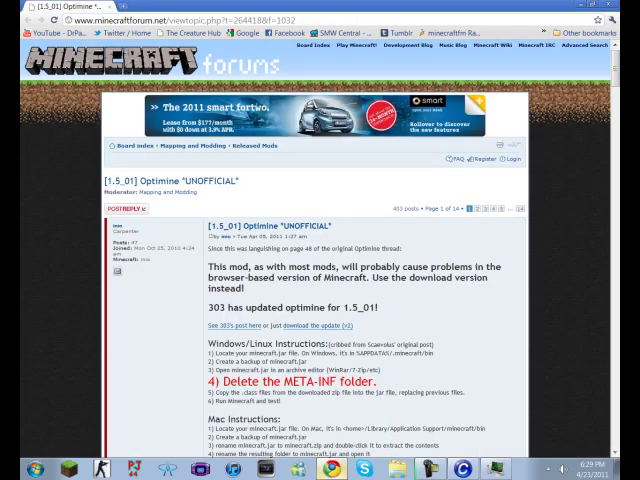
scroll("down", 3)
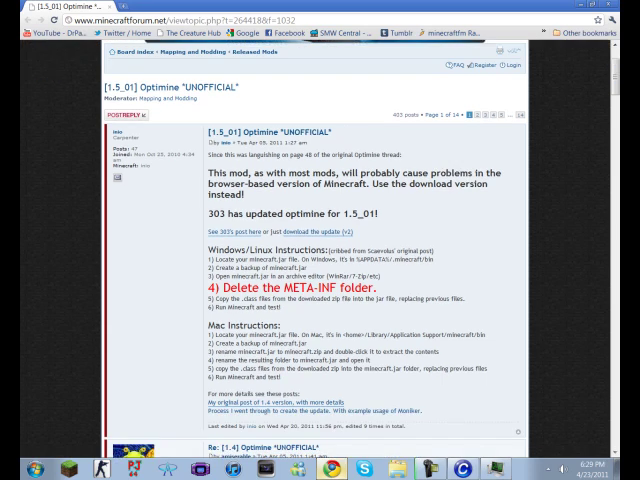